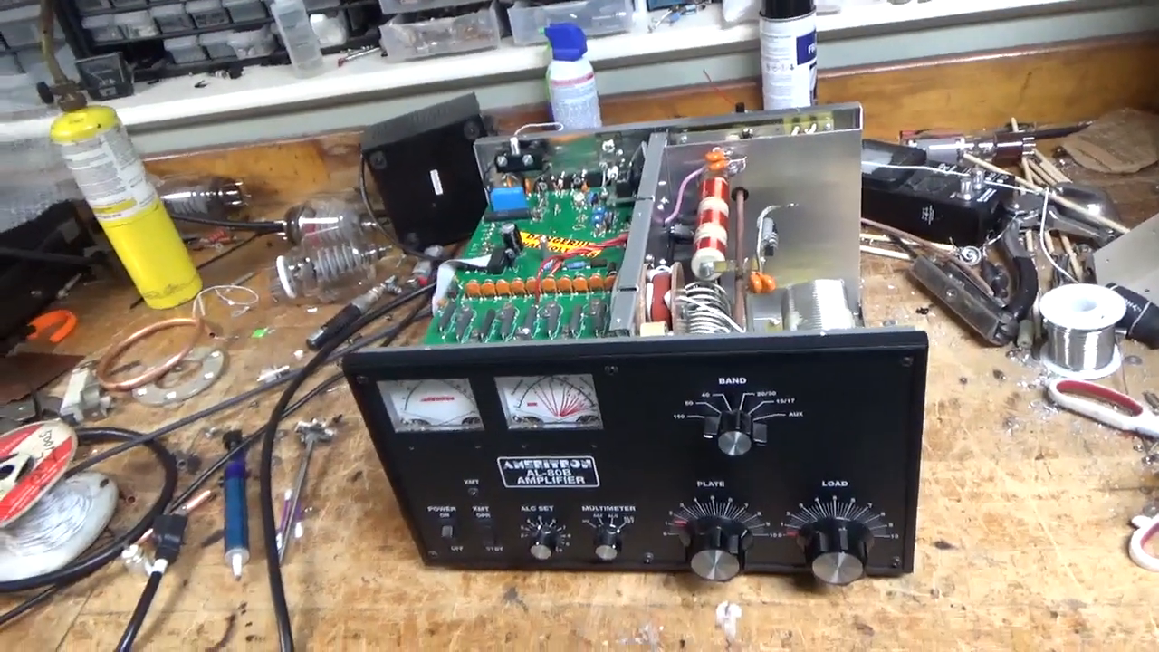
{"action": "mouse_move", "coordinate": [579, 326]}
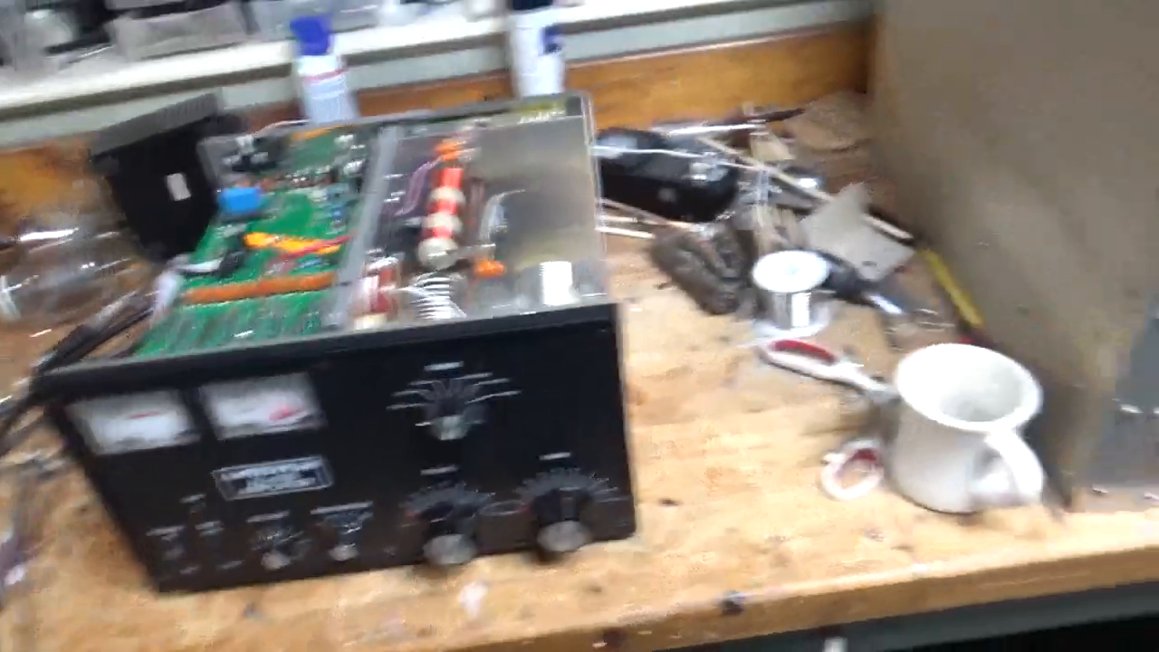